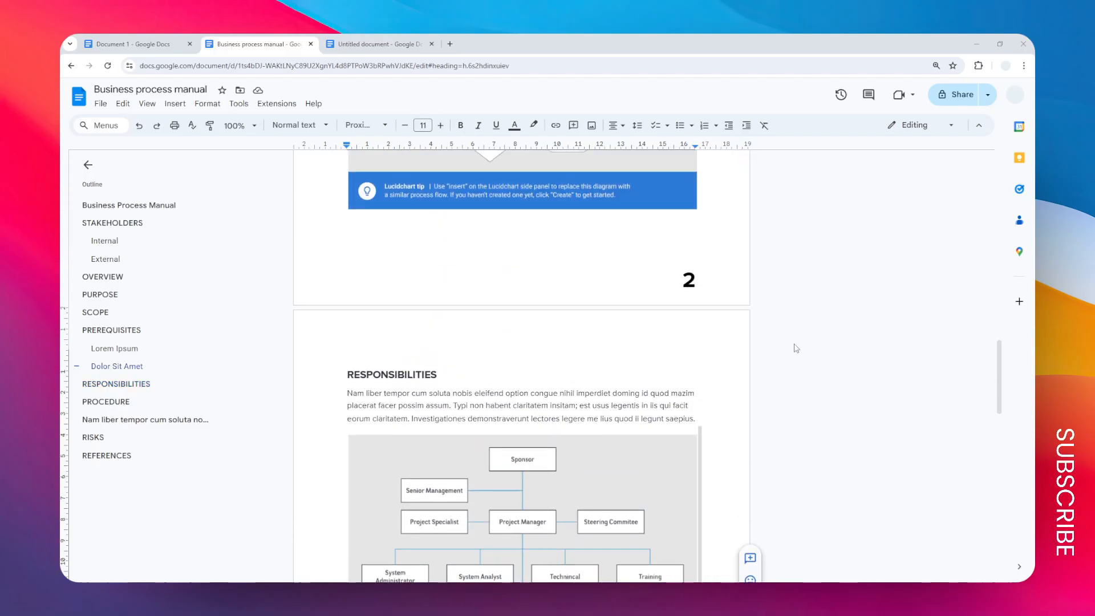
Step: Extend the selection from the PREREQUISITES heading to the end of the PROCEDURE paragraph on page 3
scroll(up, 3)
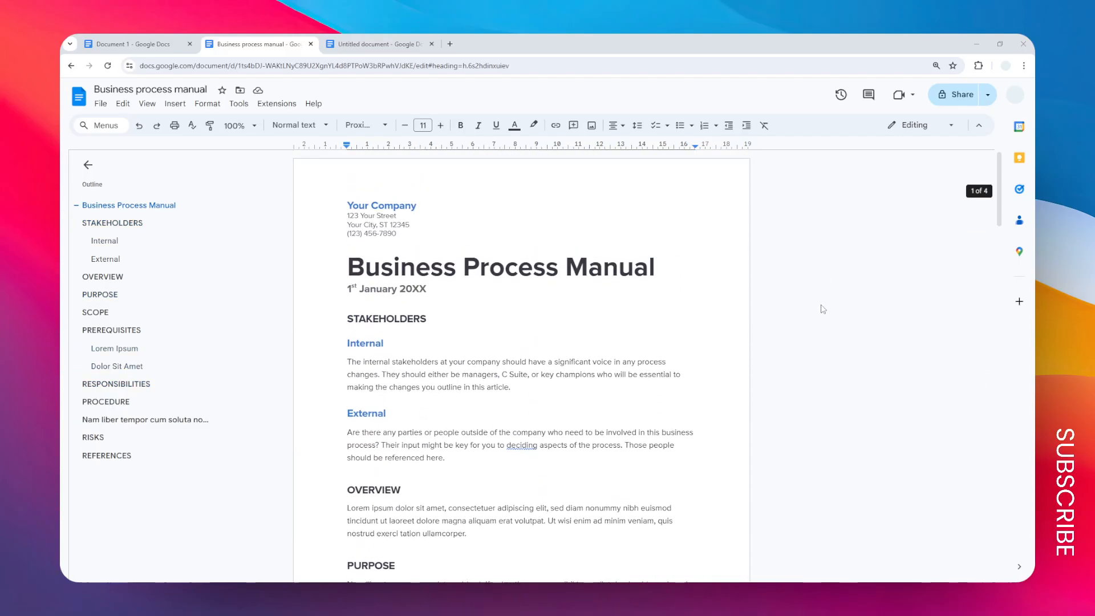
scroll(down, 3)
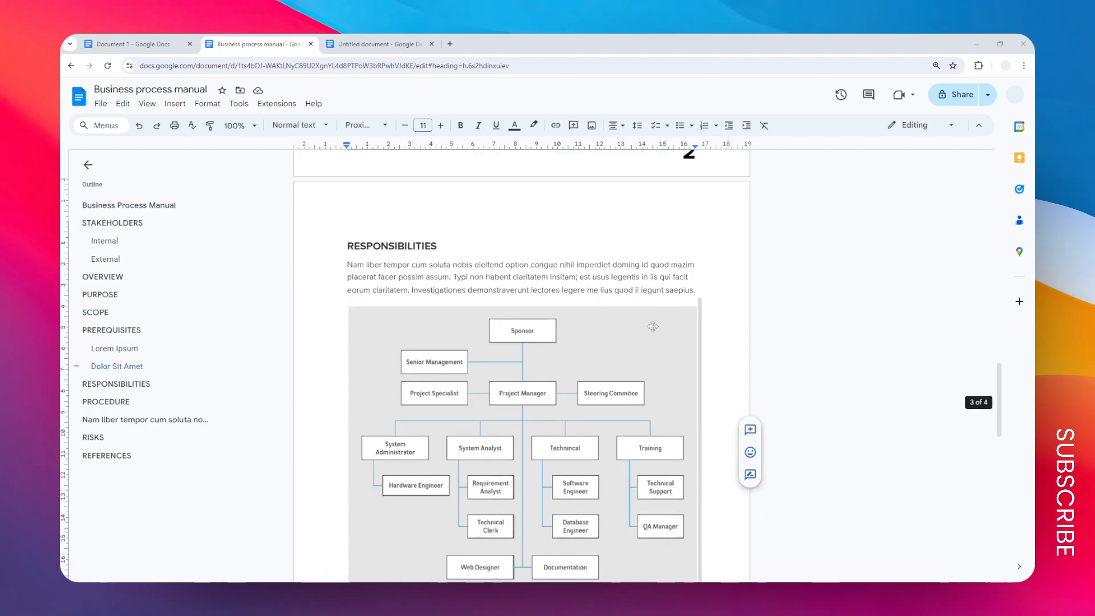
scroll(up, 3)
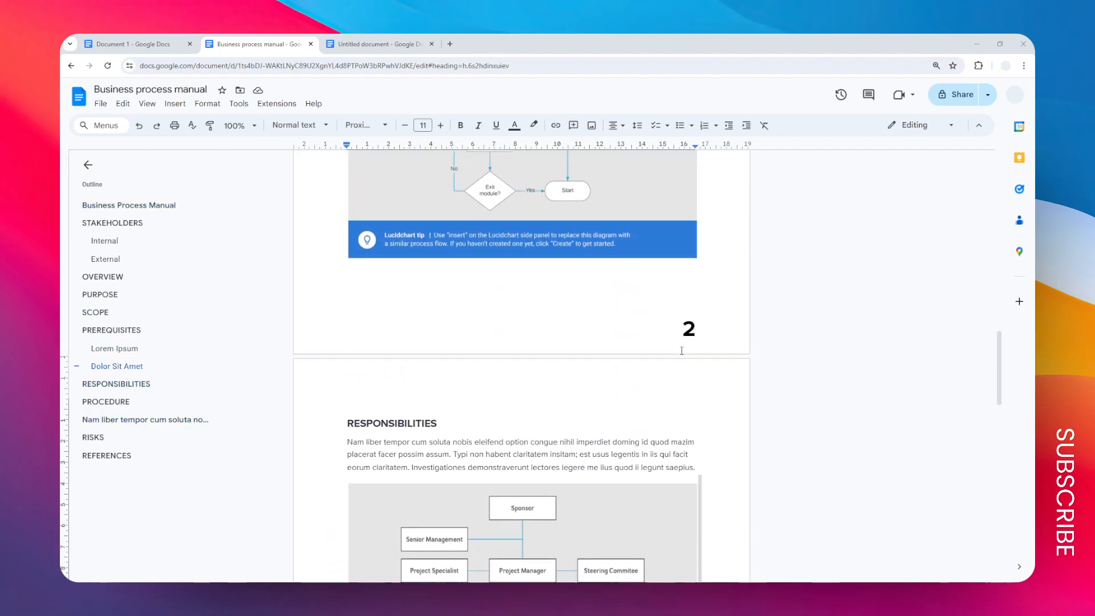
scroll(down, 3)
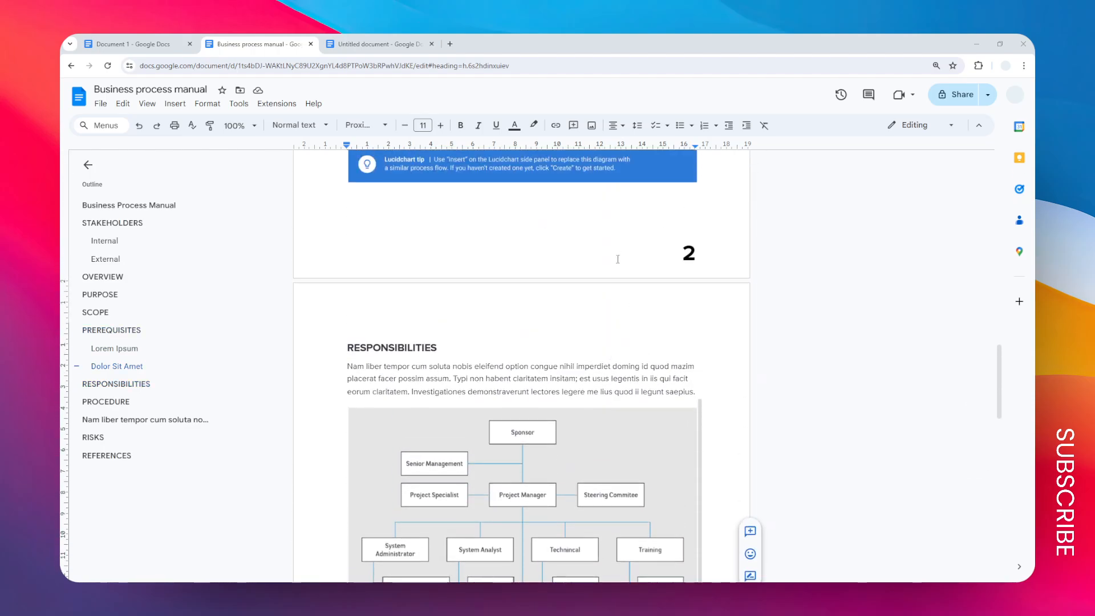
scroll(up, 3)
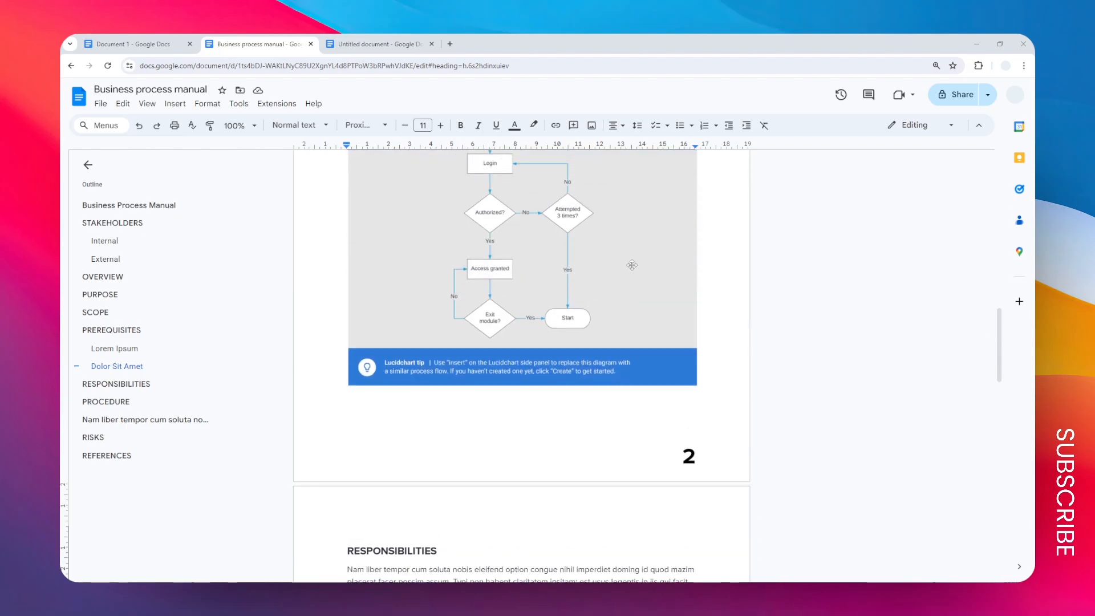
mouse_move(625, 232)
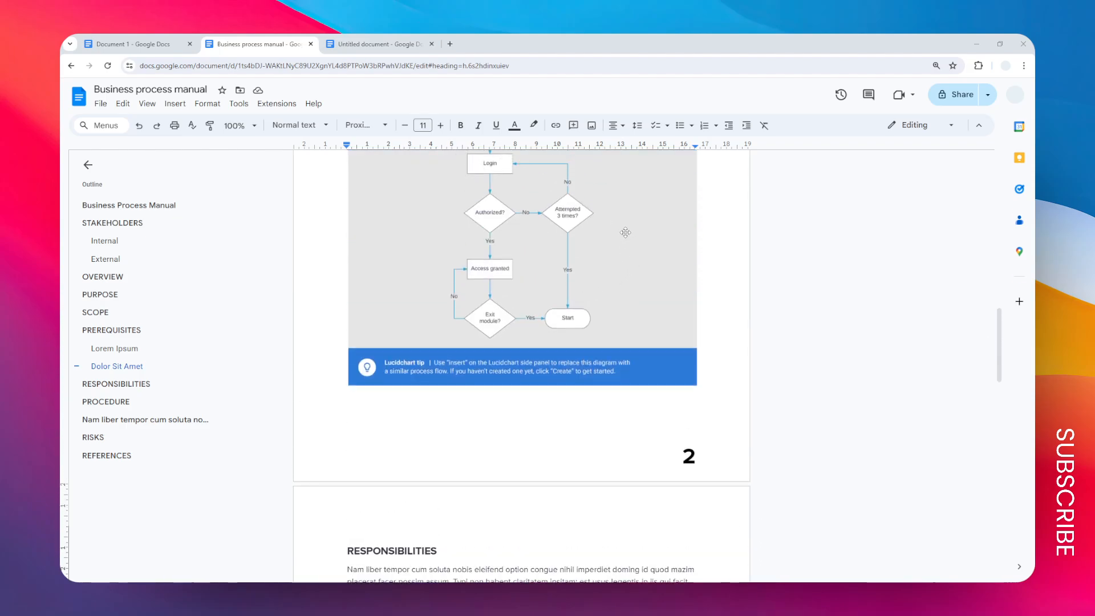
scroll(up, 3)
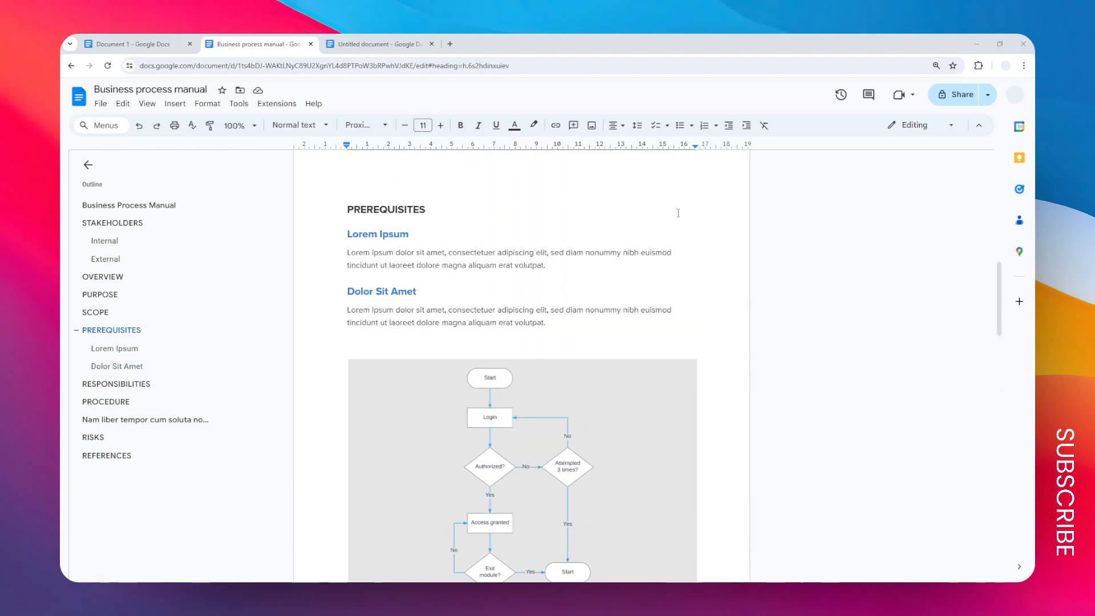
mouse_move(331, 188)
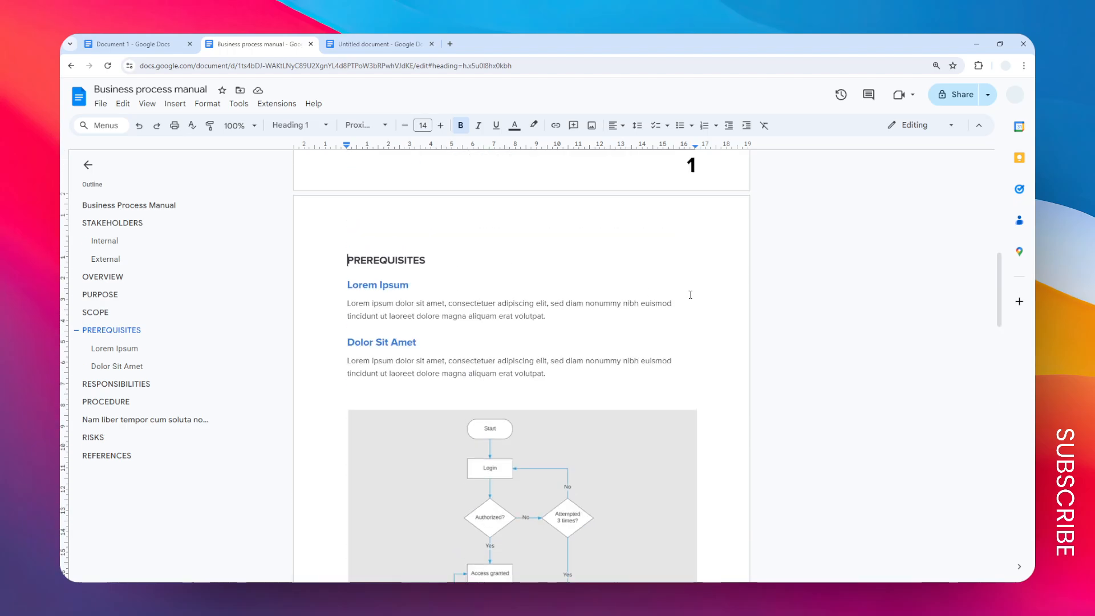
scroll(down, 3)
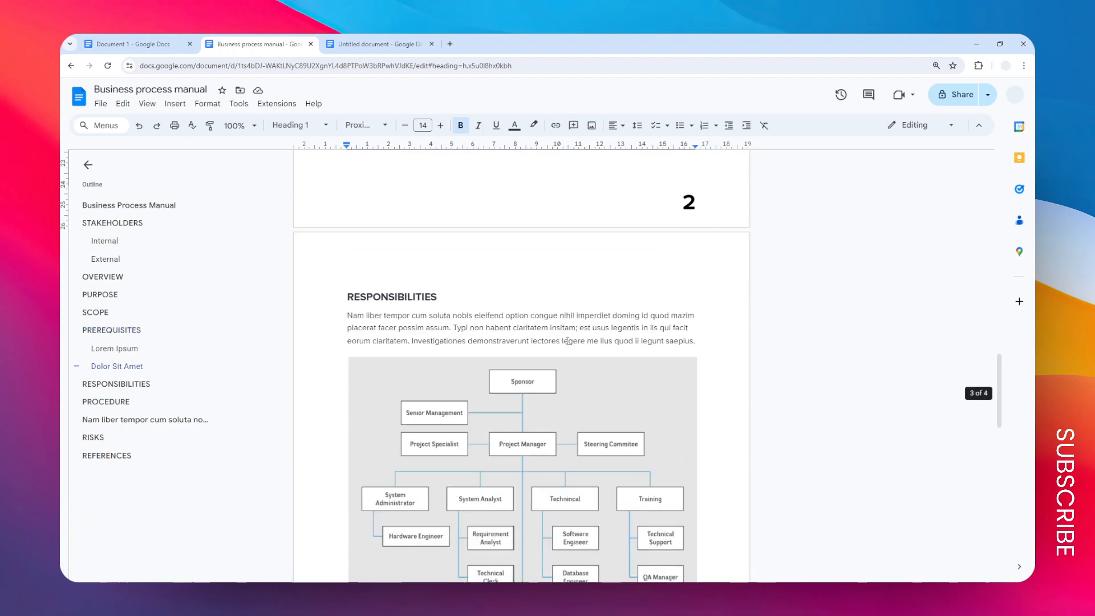
scroll(up, 3)
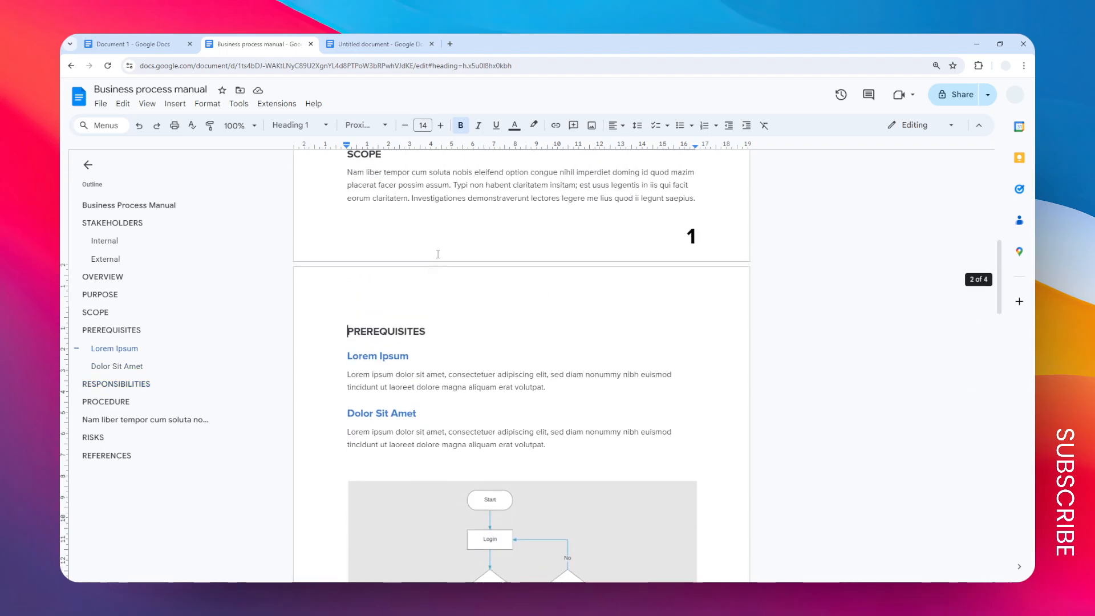
scroll(down, 3)
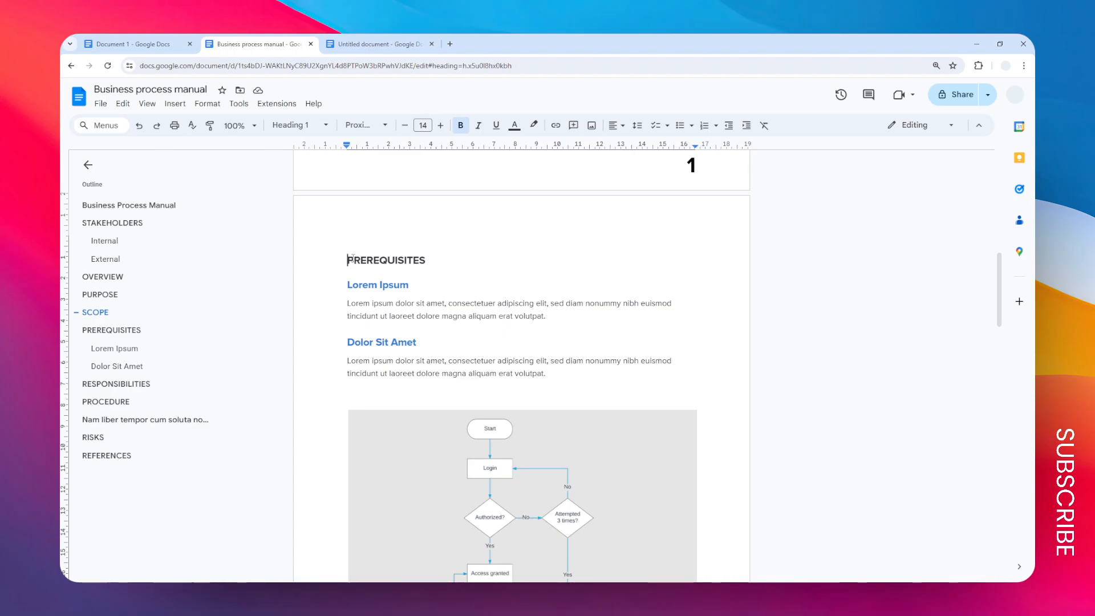
scroll(down, 3)
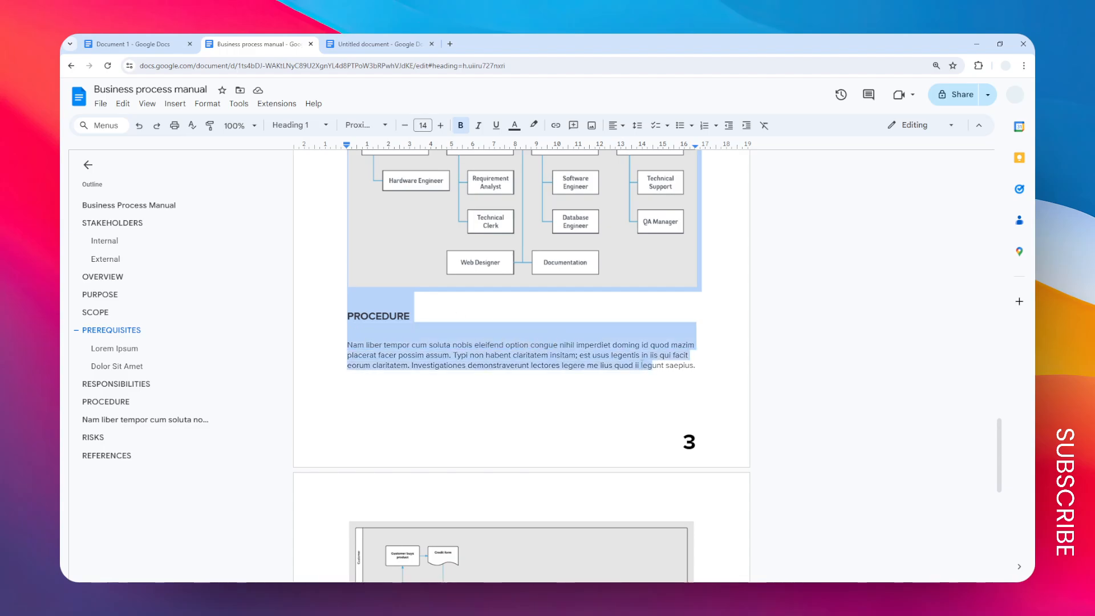
click(707, 399)
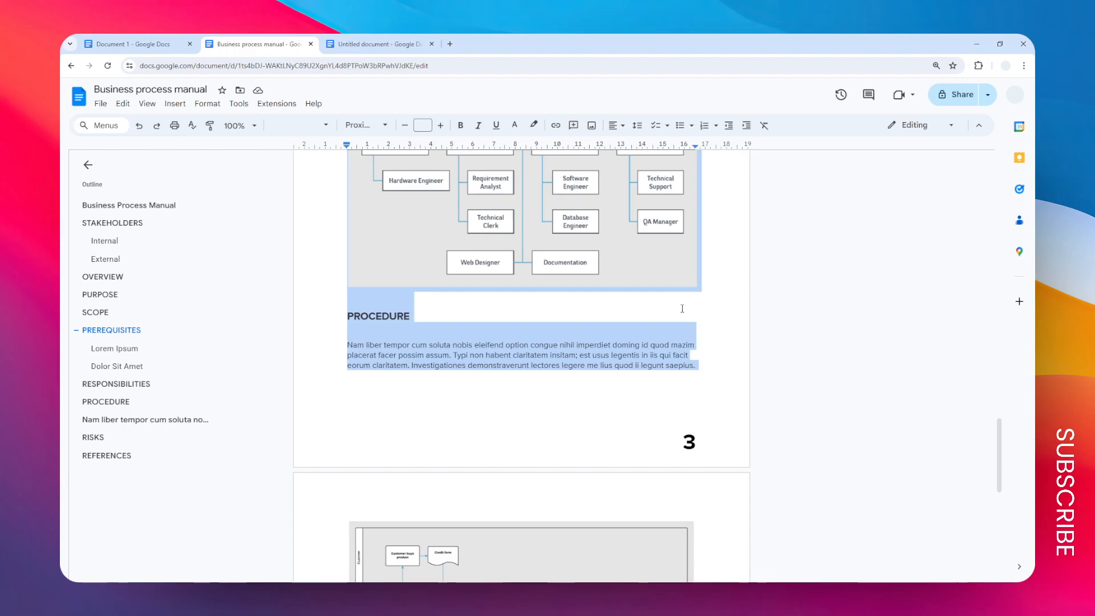
mouse_move(661, 332)
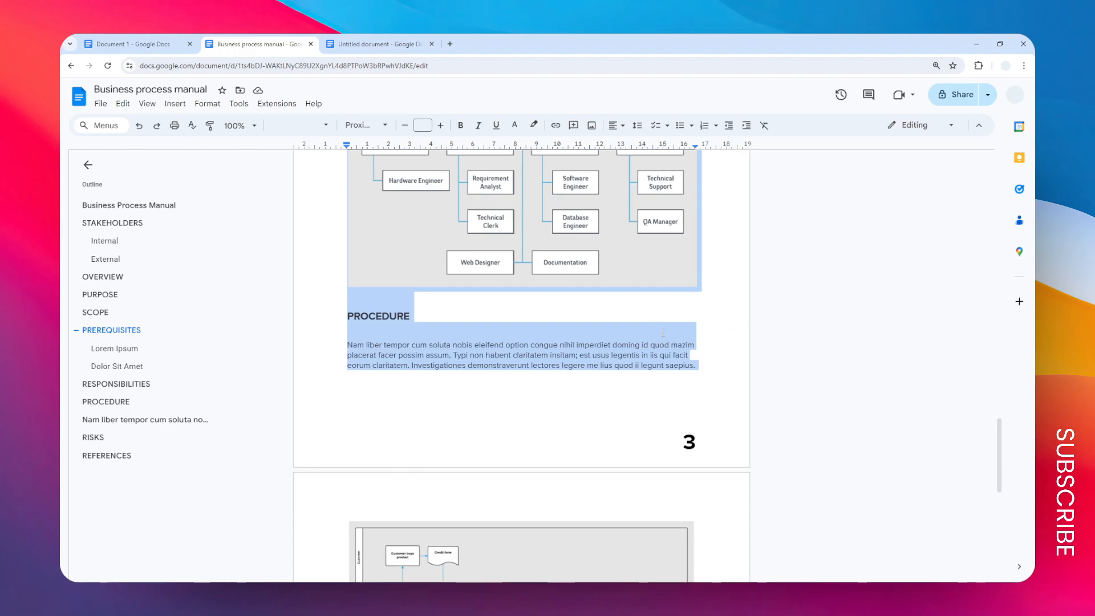
Step: Delete the selected sections via the context menu, leaving the manual ending with Risks and References
right_click(661, 331)
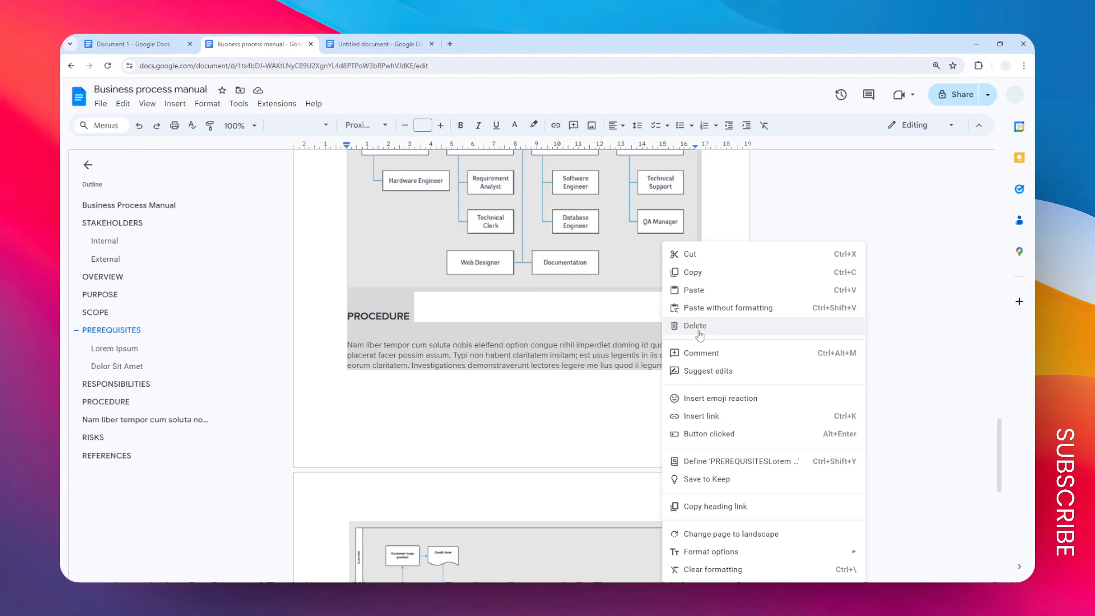
click(695, 325)
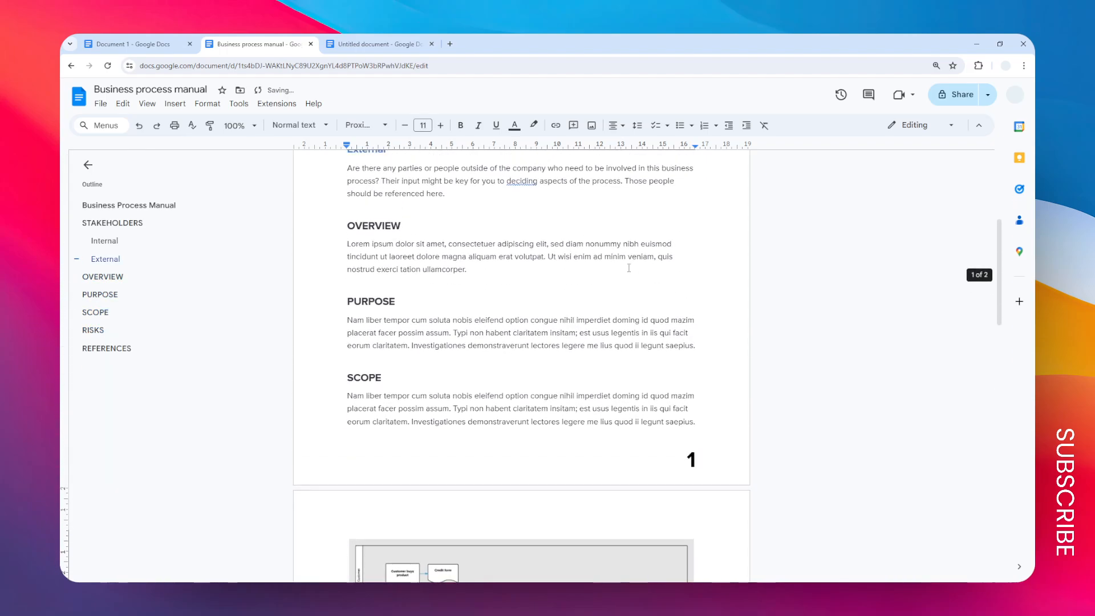
scroll(down, 3)
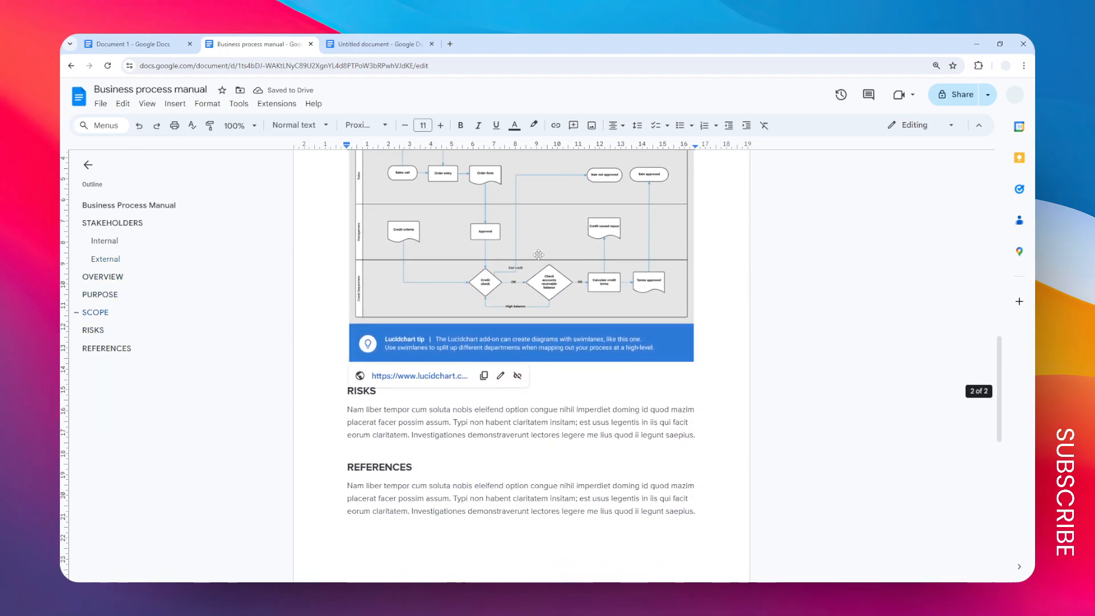
scroll(up, 3)
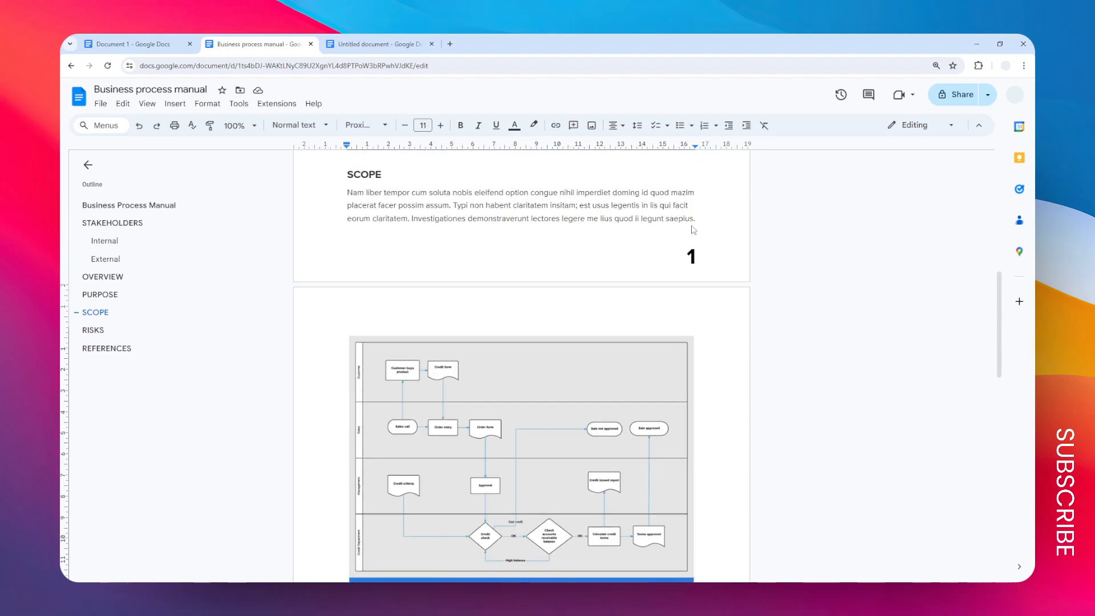
scroll(down, 3)
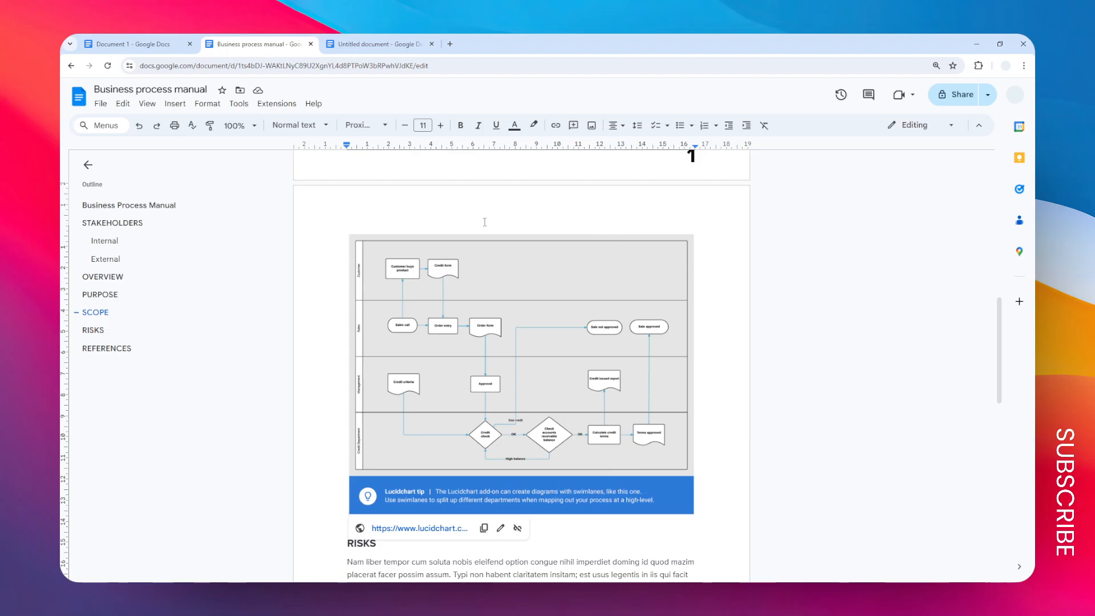
mouse_move(139, 126)
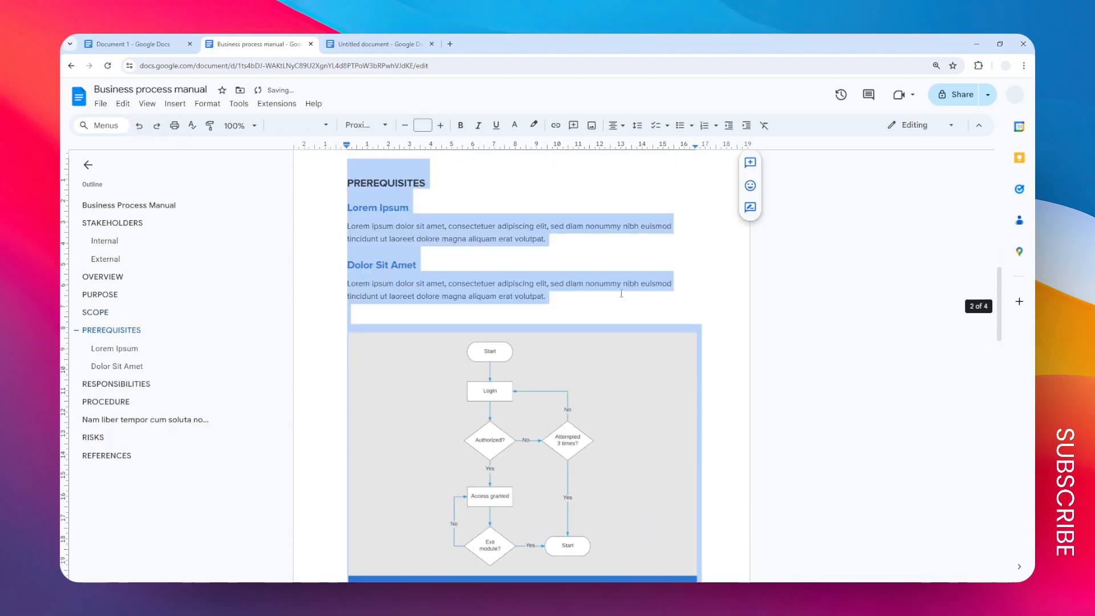
click(446, 177)
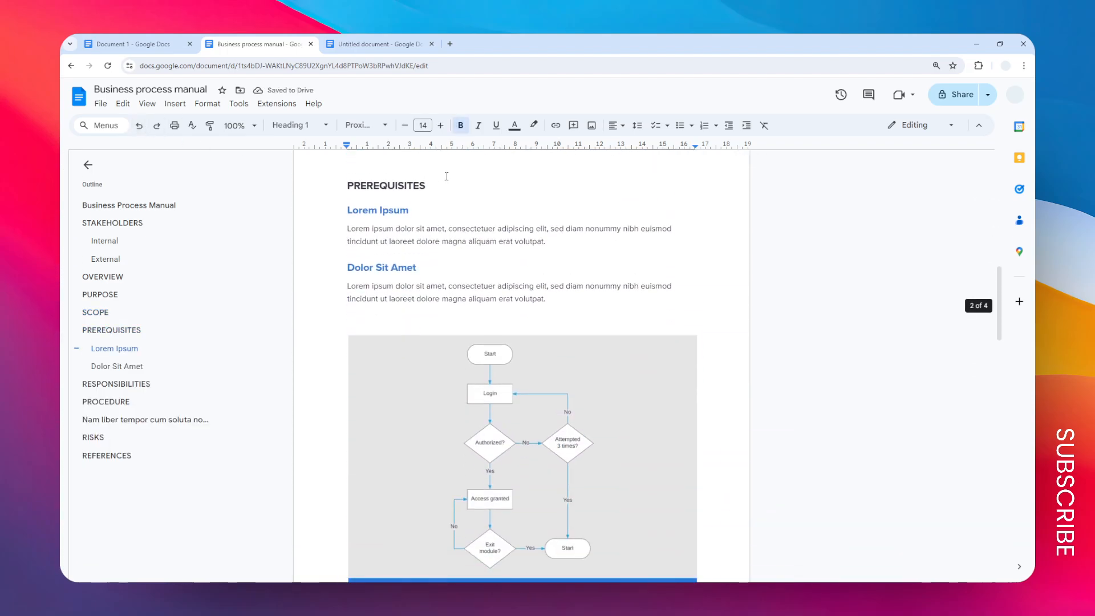
scroll(up, 3)
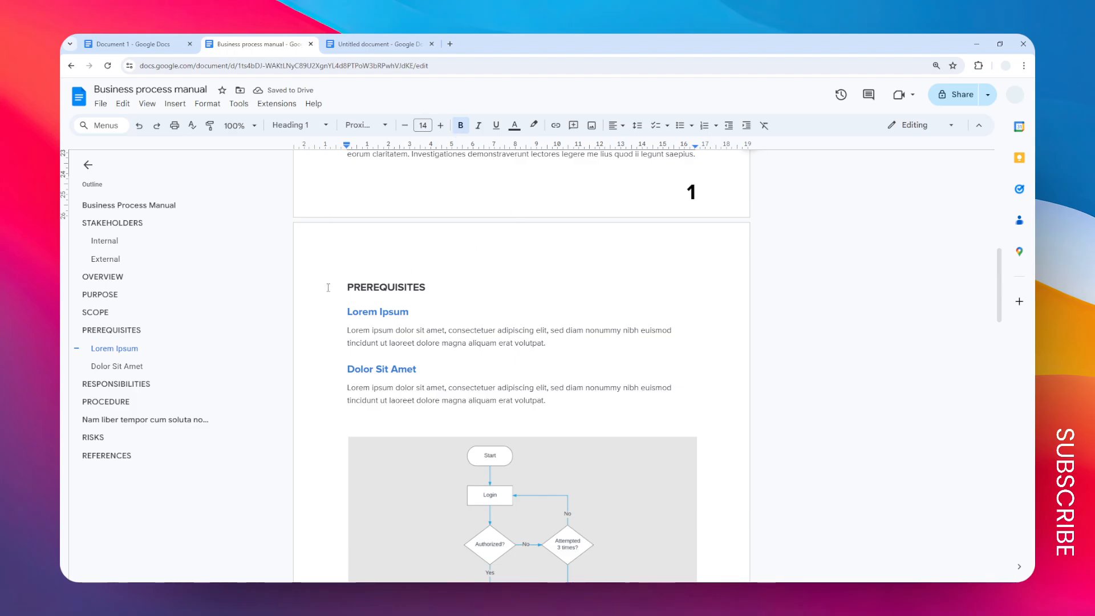
click(111, 330)
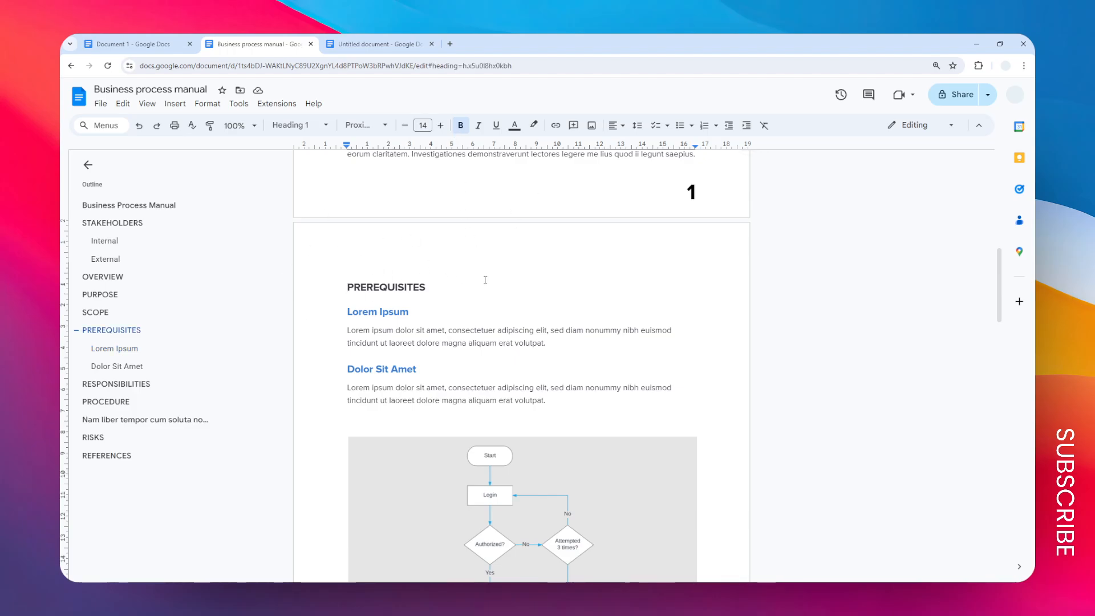
mouse_move(691, 283)
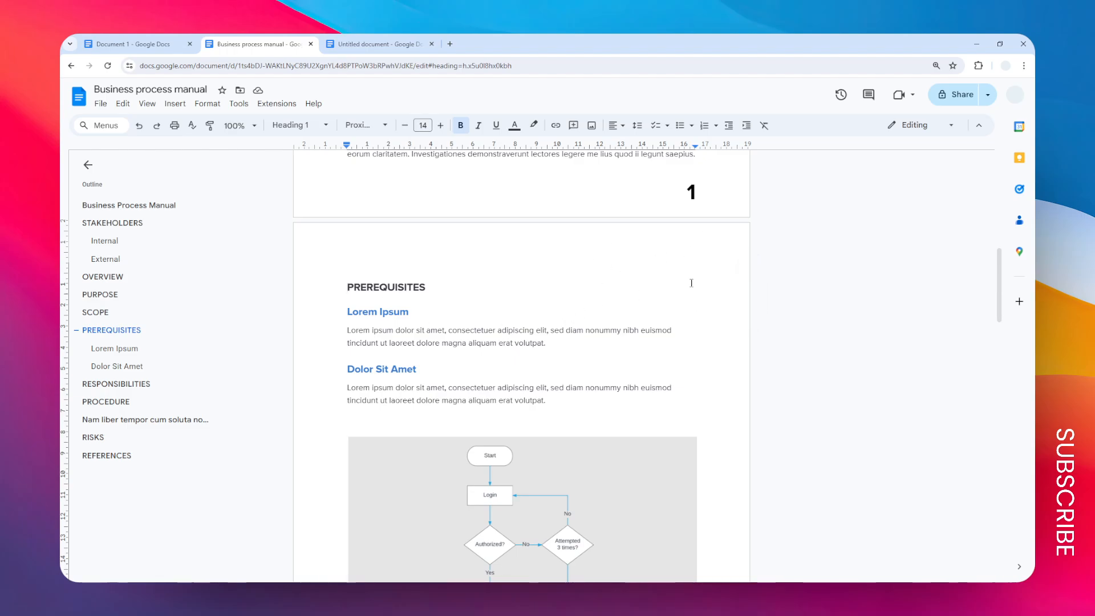
scroll(down, 3)
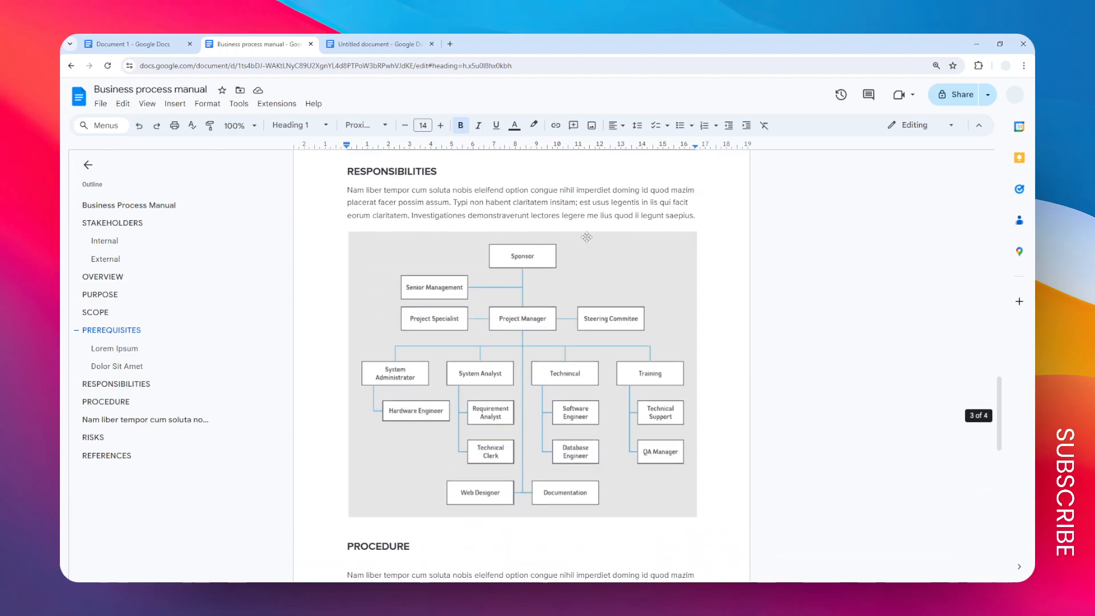
scroll(down, 3)
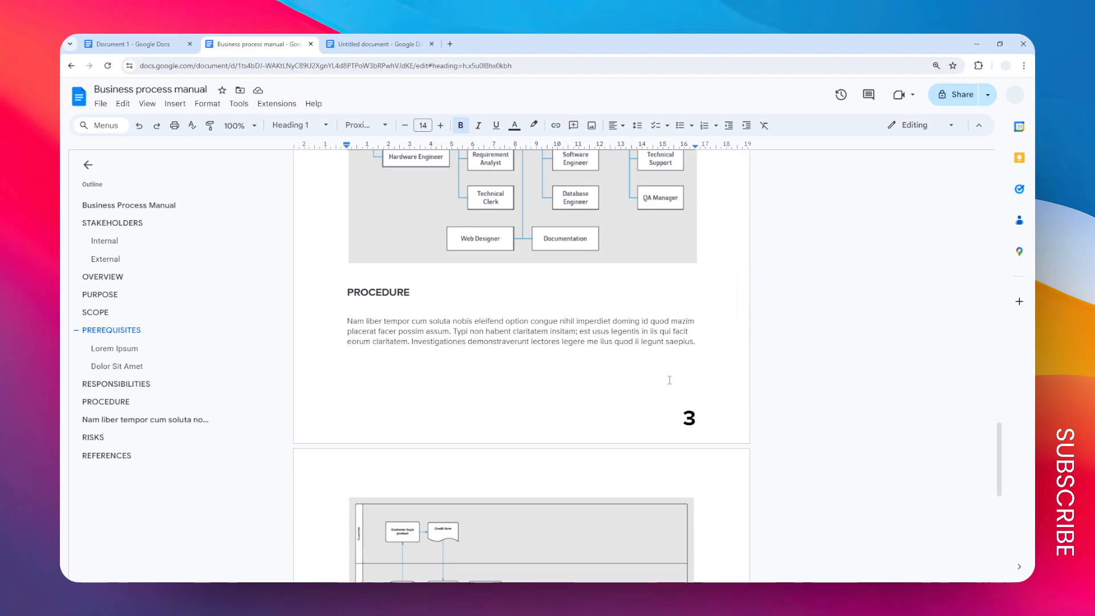
mouse_move(674, 378)
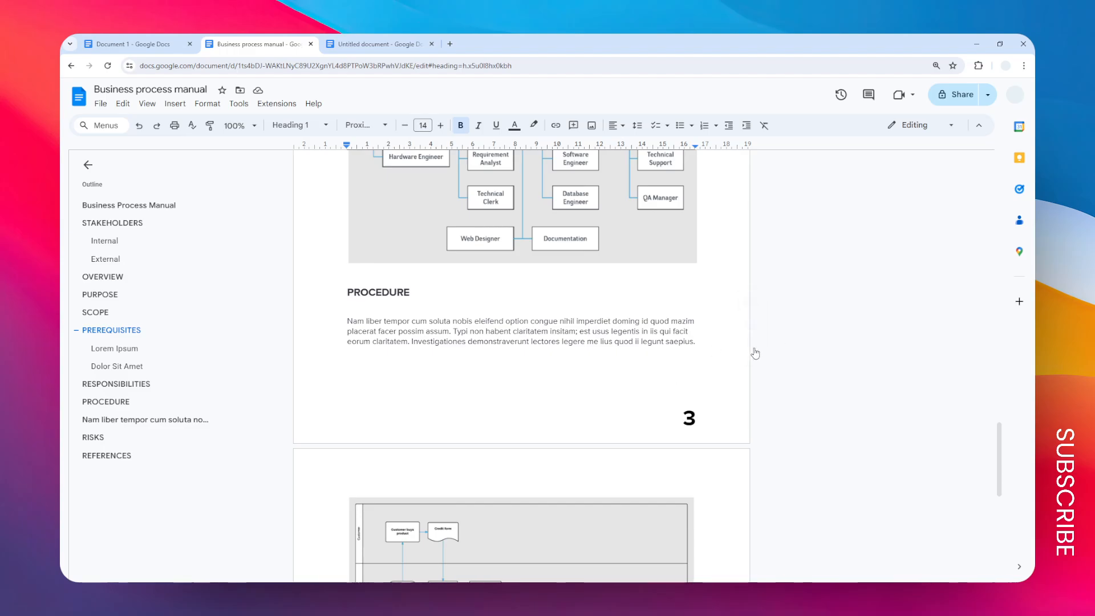
mouse_move(702, 331)
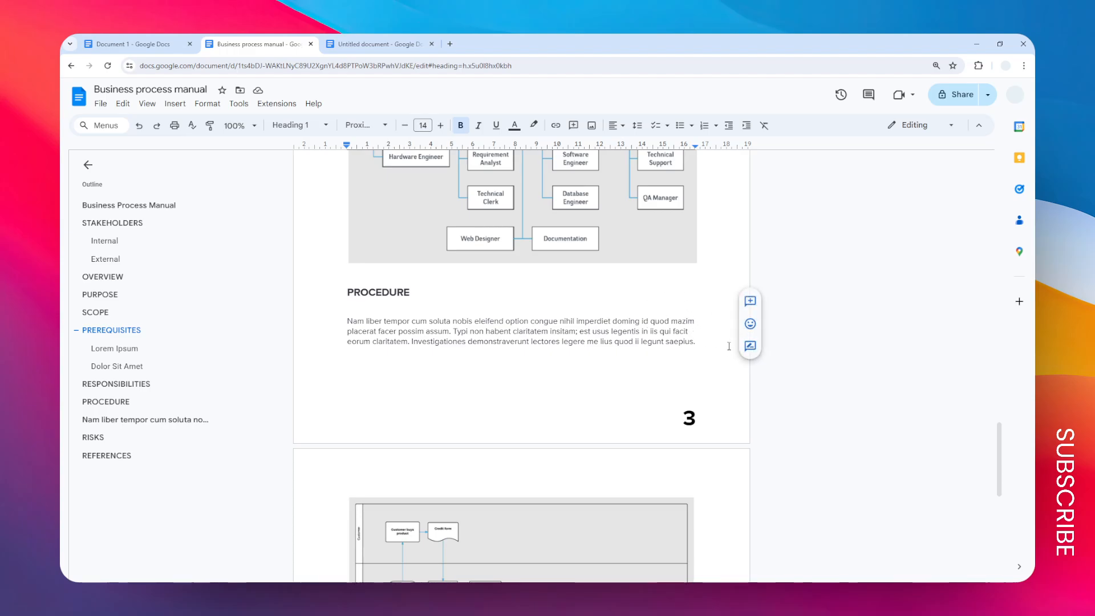
Step: Scroll through pages 2 and 3 to reach the end of the PROCEDURE paragraph for selection
scroll(up, 3)
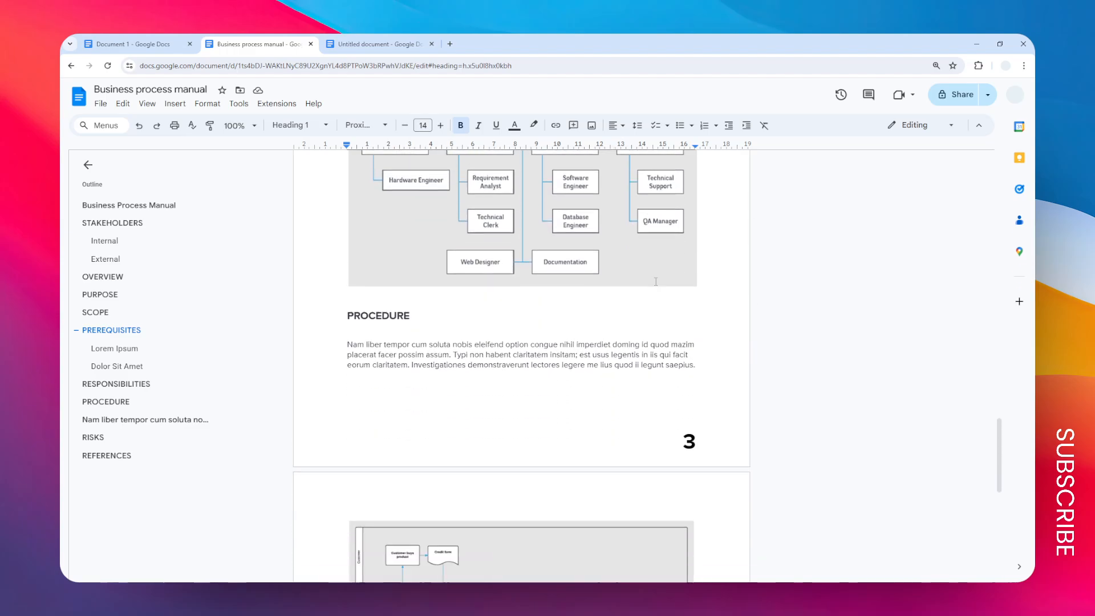
scroll(down, 3)
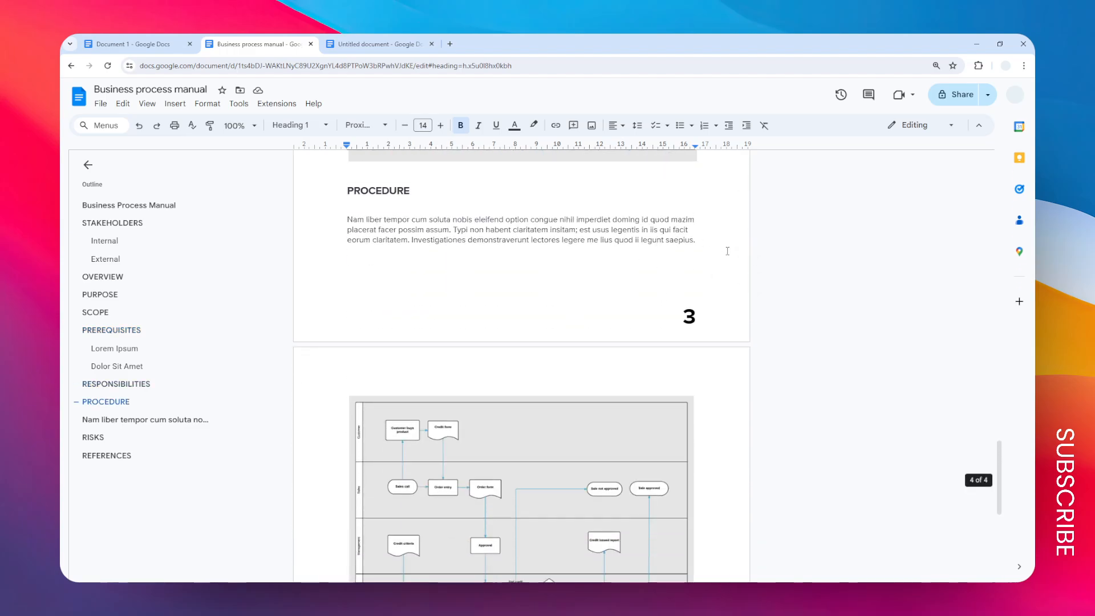
scroll(up, 3)
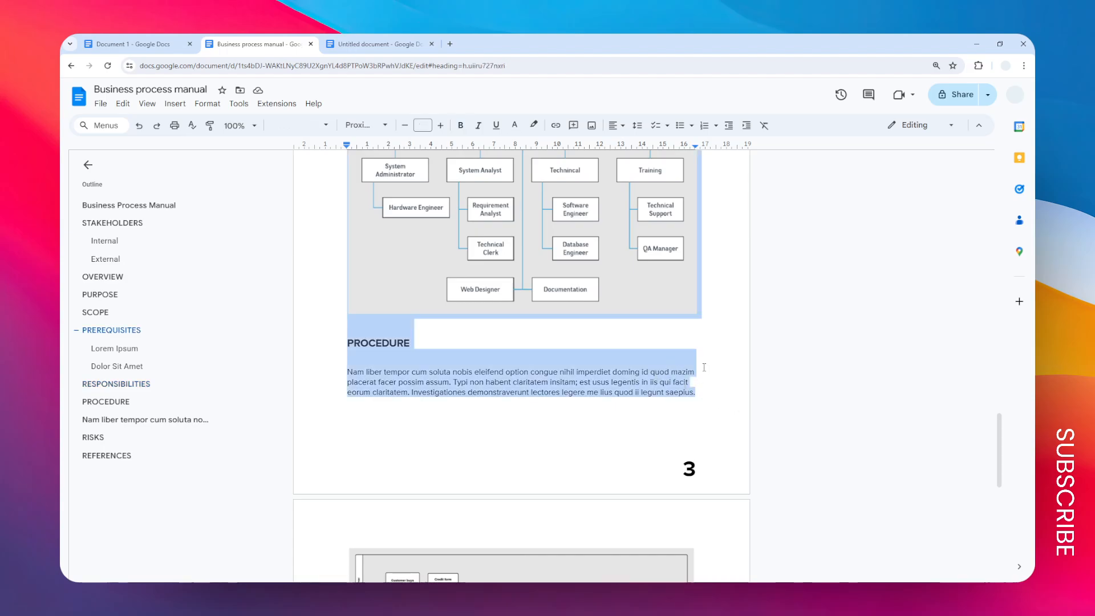
scroll(up, 3)
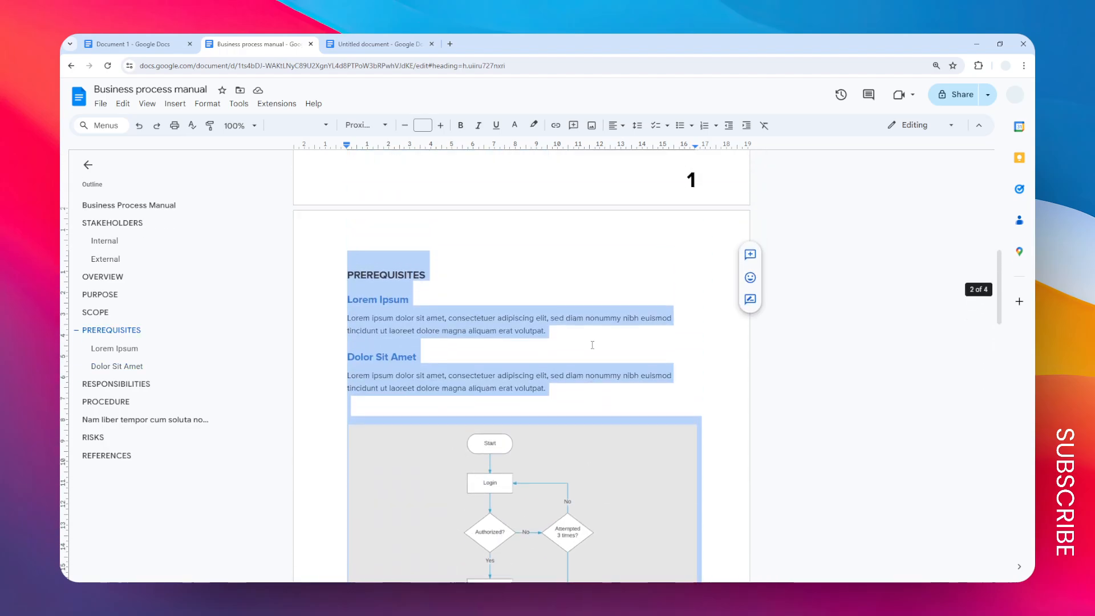
scroll(down, 3)
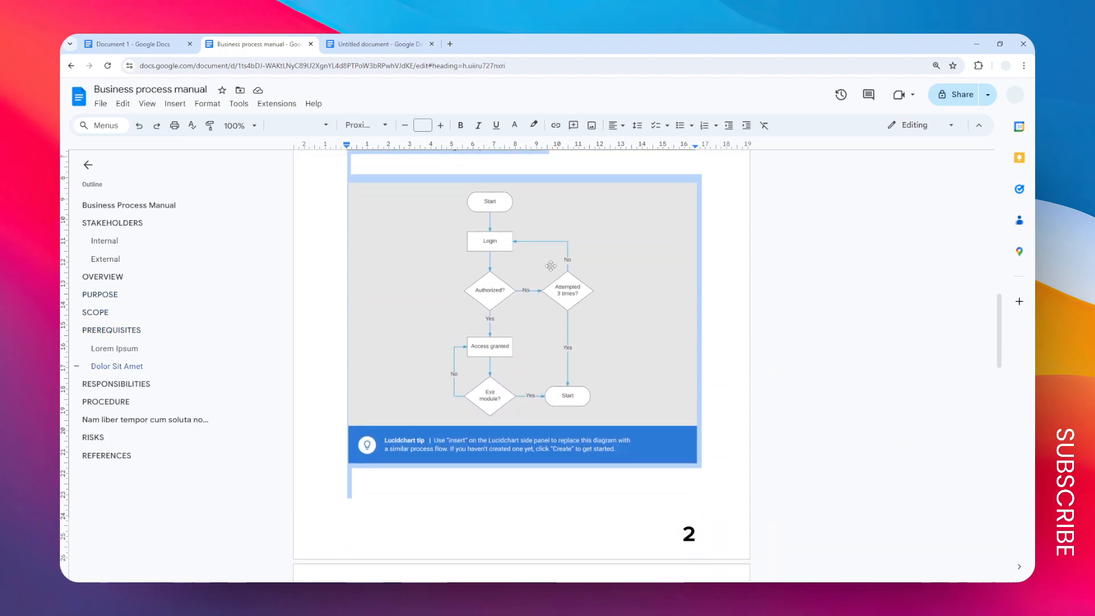
scroll(down, 3)
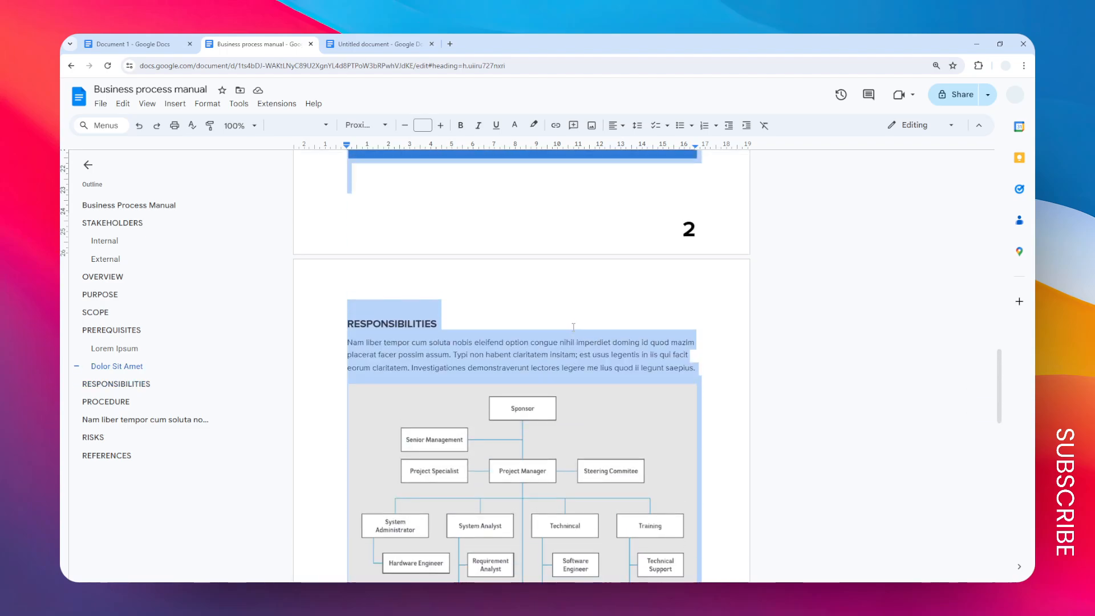
scroll(up, 3)
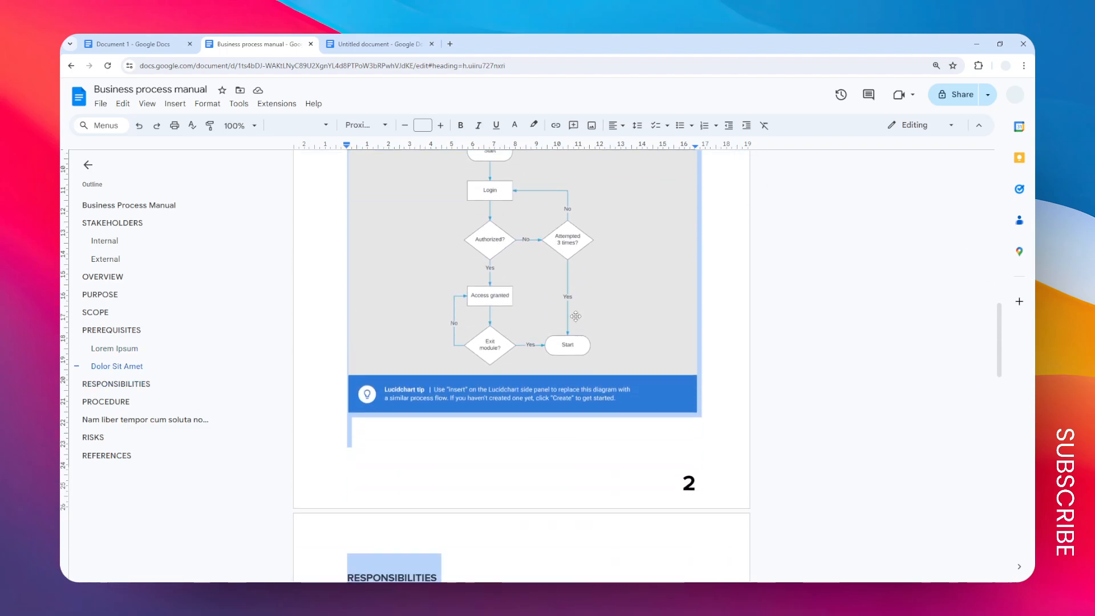
scroll(down, 3)
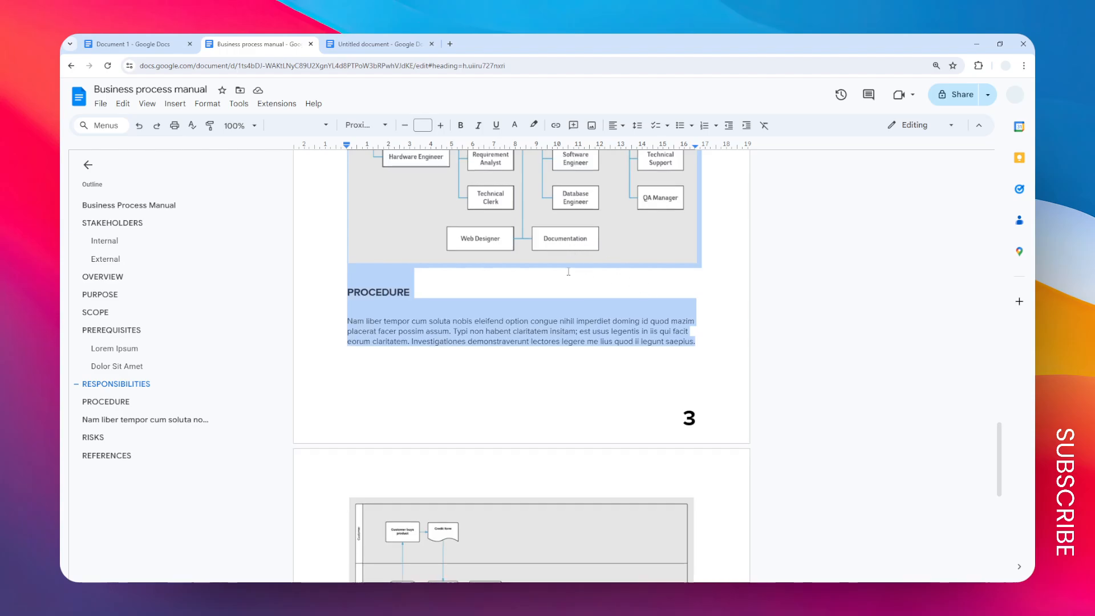
mouse_move(621, 257)
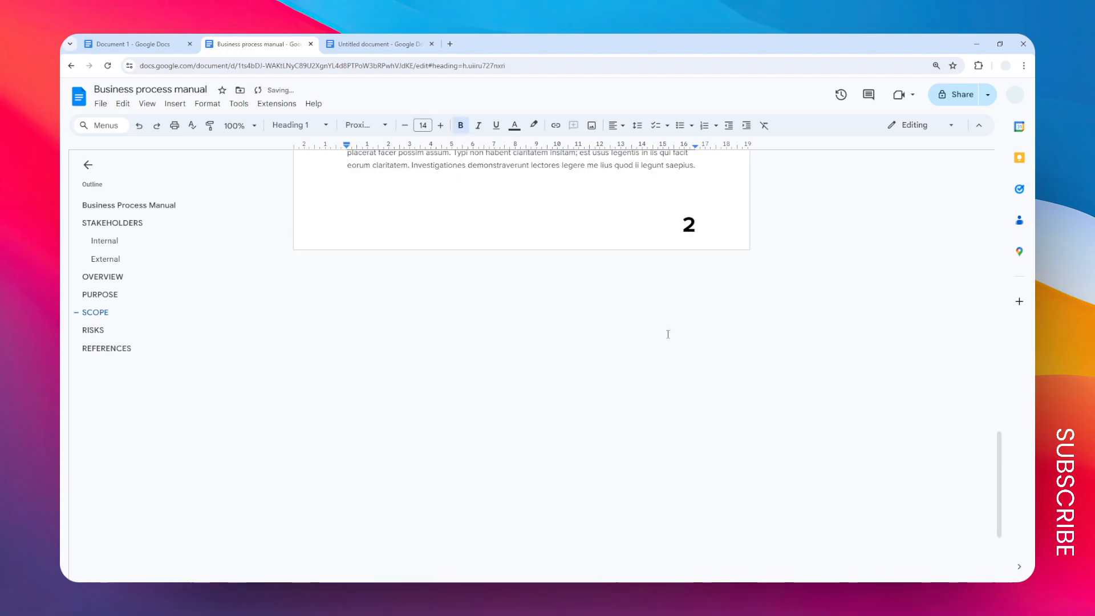
Step: Scroll back to the top of the now two-page manual after removing the sections
scroll(up, 3)
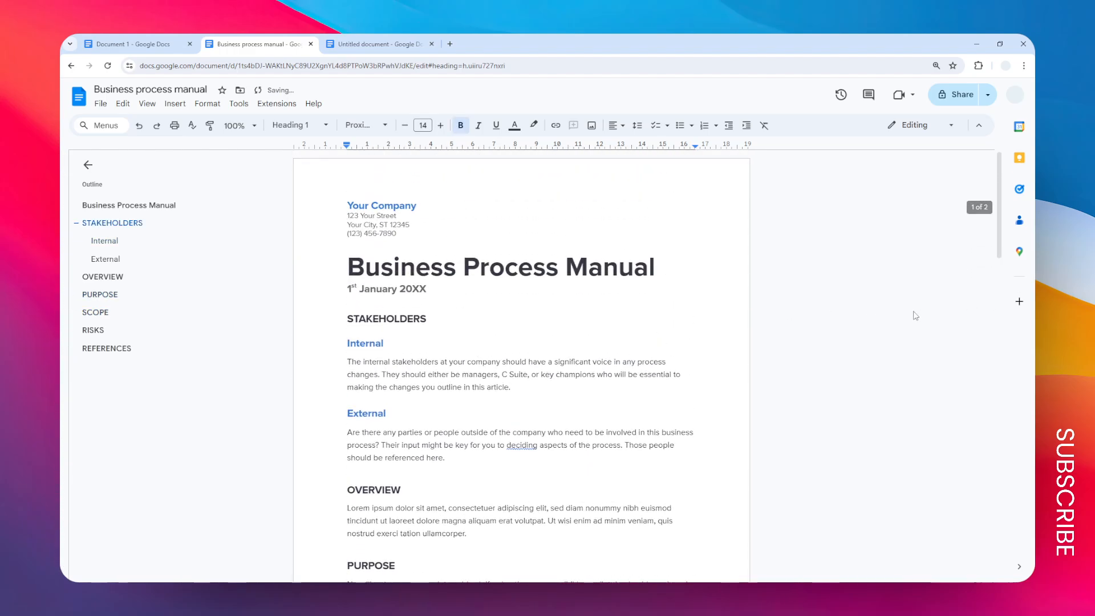